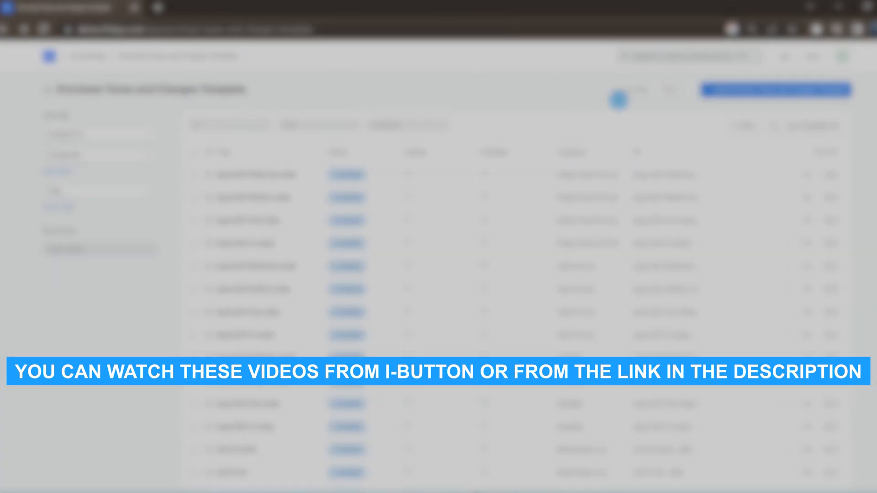
Step: Open the Sales Taxes and Charges Template List from the awesome bar search
{"action": "left_click", "coordinate": [582, 55]}
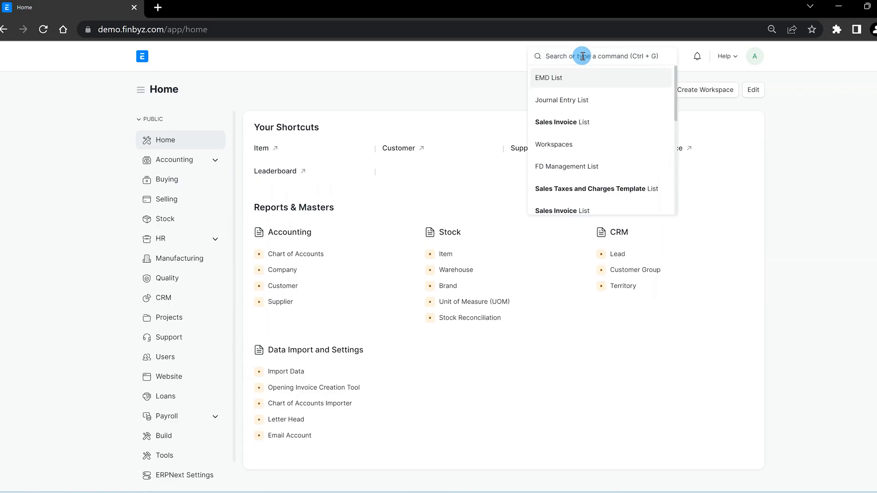
{"action": "left_click", "coordinate": [596, 189]}
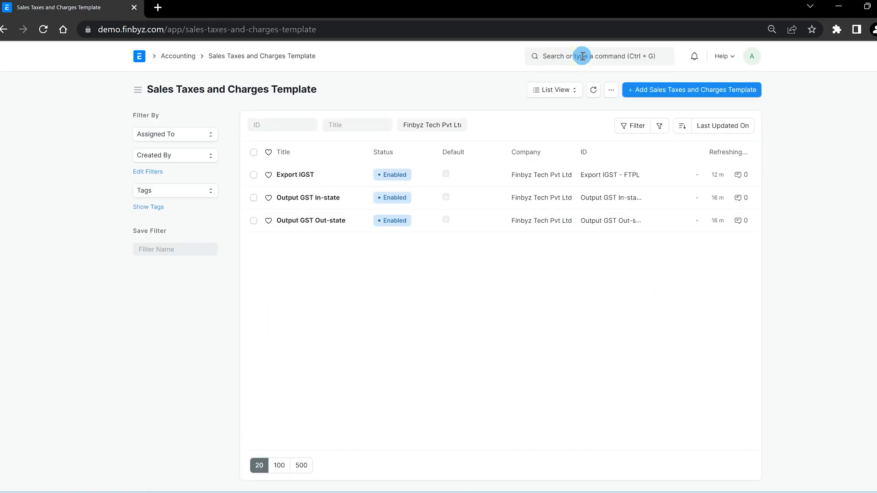
Step: Add a new template and enter 'Freight Charges With IGST' as its title
{"action": "left_click", "coordinate": [691, 89]}
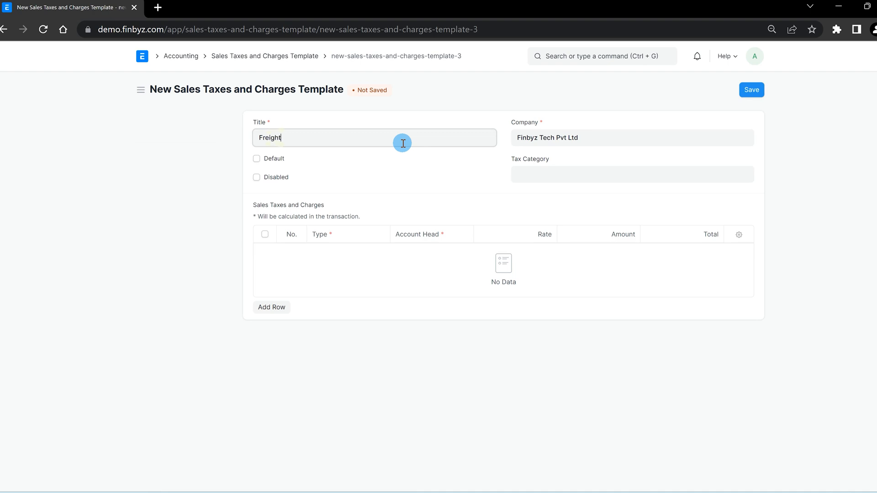
{"action": "type", "text": "Charges With"}
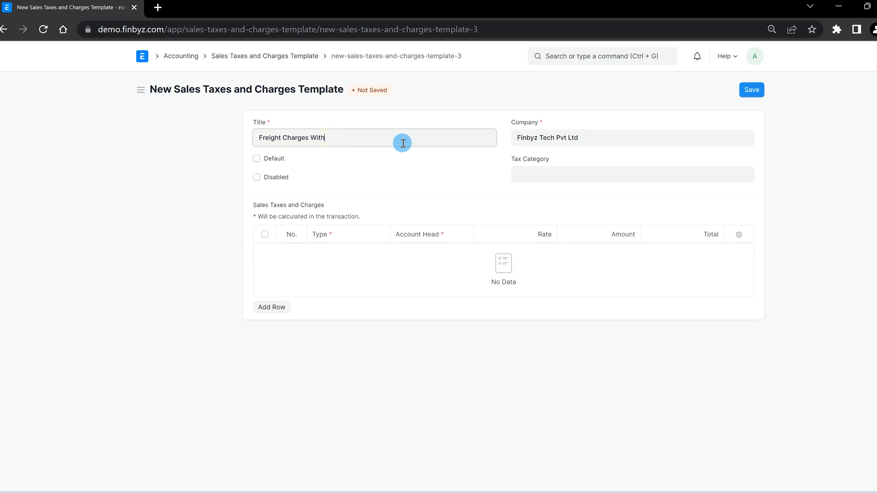
{"action": "type", "text": "IGS"}
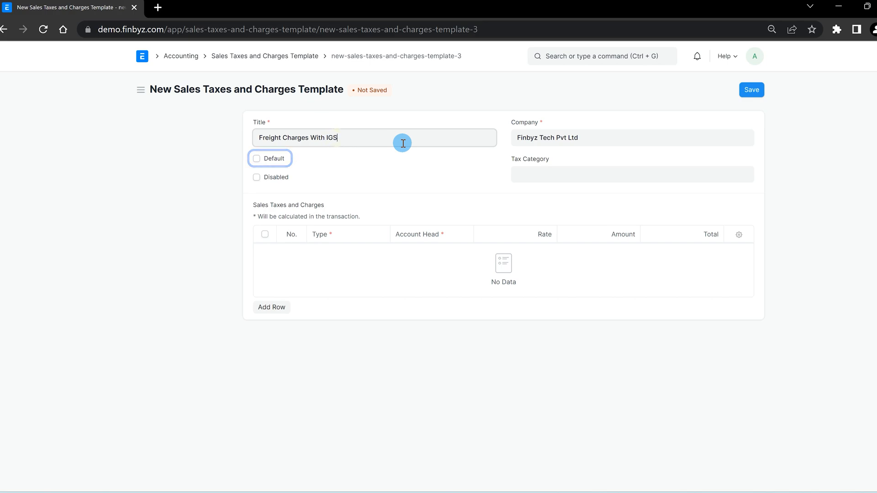
{"action": "type", "text": "T"}
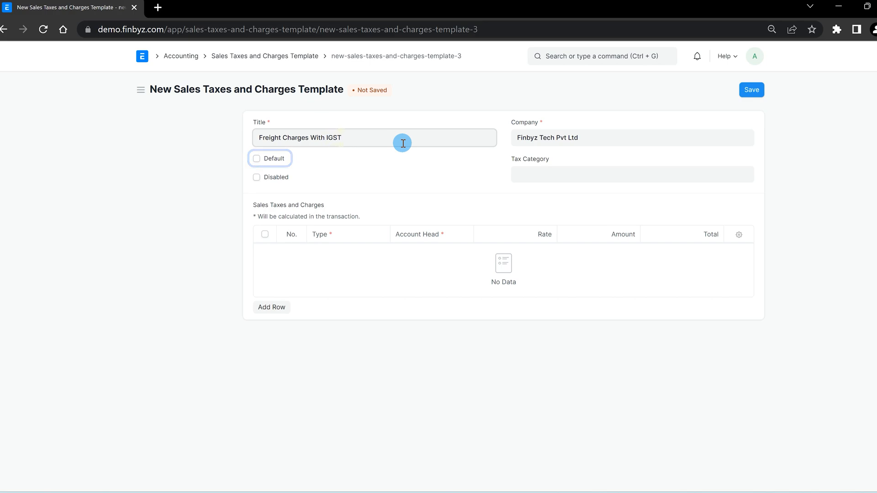
{"action": "mouse_move", "coordinate": [514, 170]}
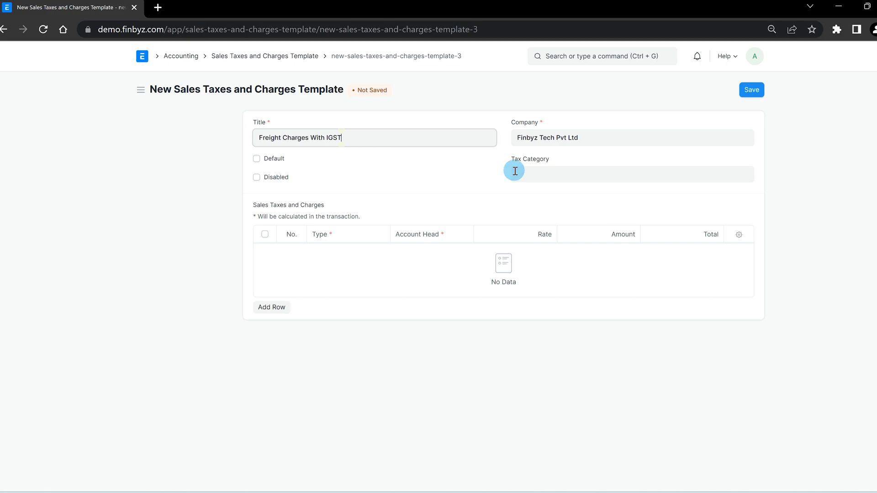
{"action": "left_click", "coordinate": [630, 174]}
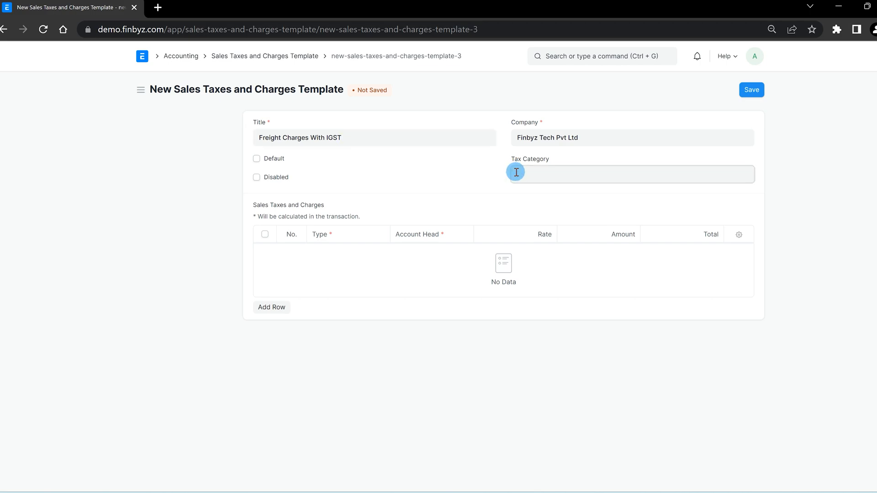
{"action": "mouse_move", "coordinate": [344, 174]}
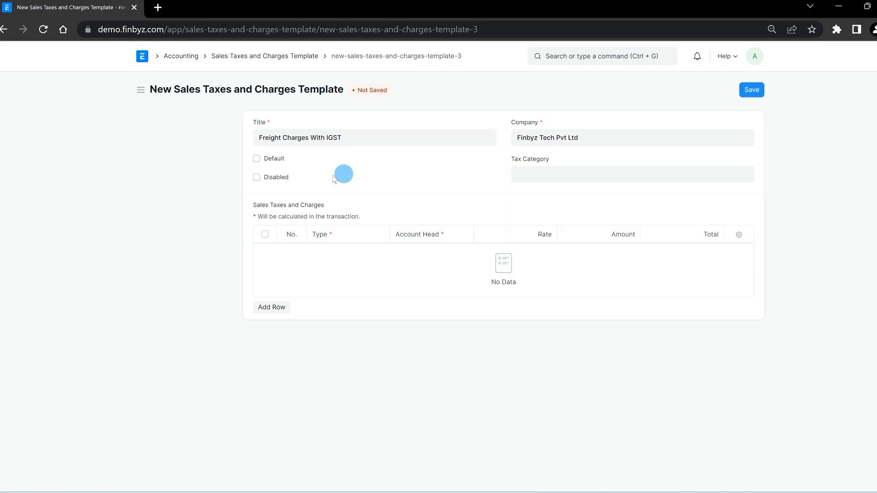
Step: Add an Actual Freight and Forwarding row and an 18% Output Tax IGST row on previous row total
{"action": "left_click", "coordinate": [271, 307]}
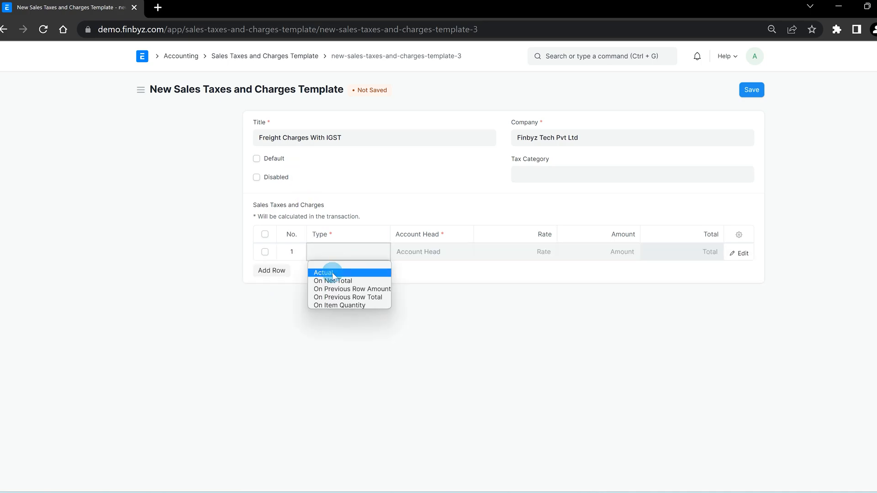
{"action": "left_click", "coordinate": [324, 273]}
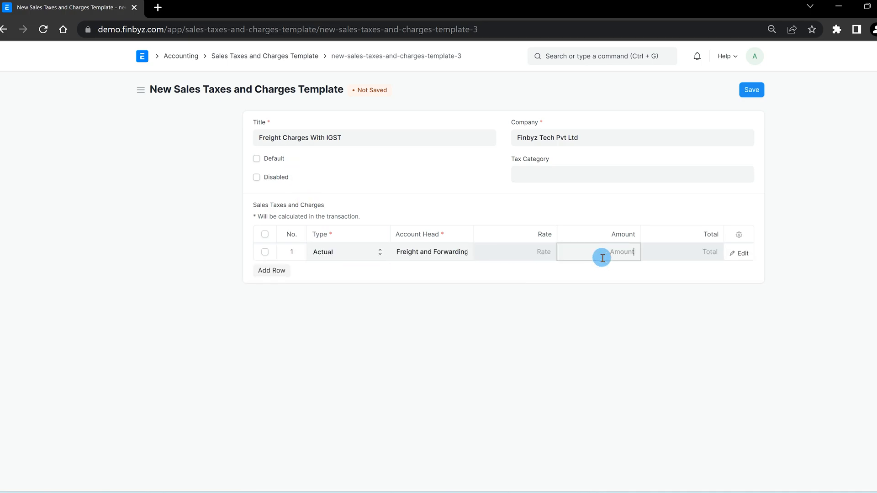
{"action": "left_click", "coordinate": [271, 270]}
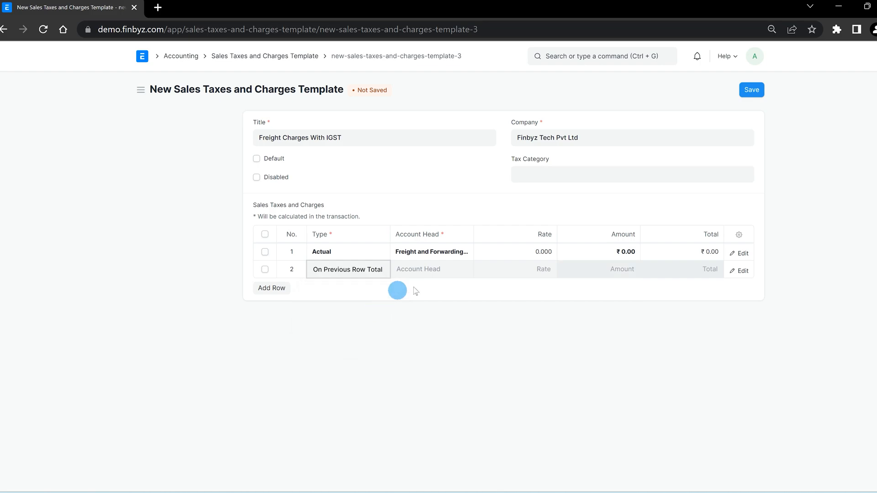
{"action": "left_click", "coordinate": [432, 269]}
{"action": "type", "text": "Output Tax IGST - FTP"}
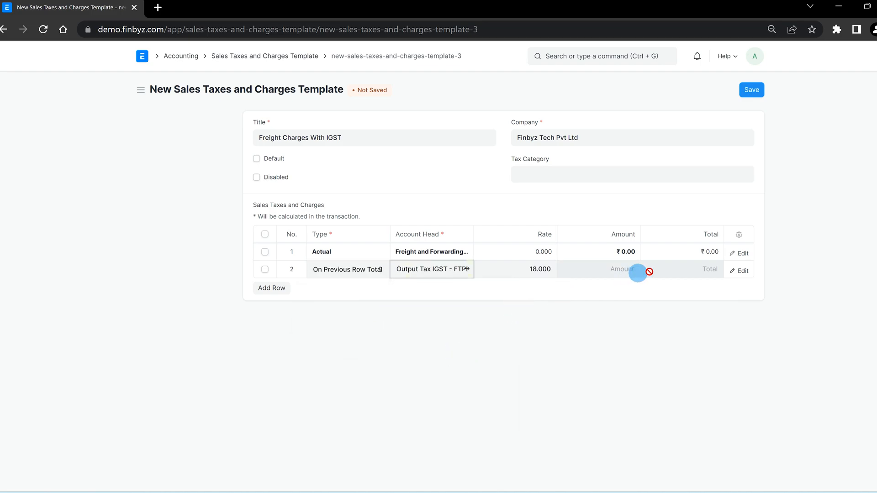
{"action": "left_click", "coordinate": [742, 271]}
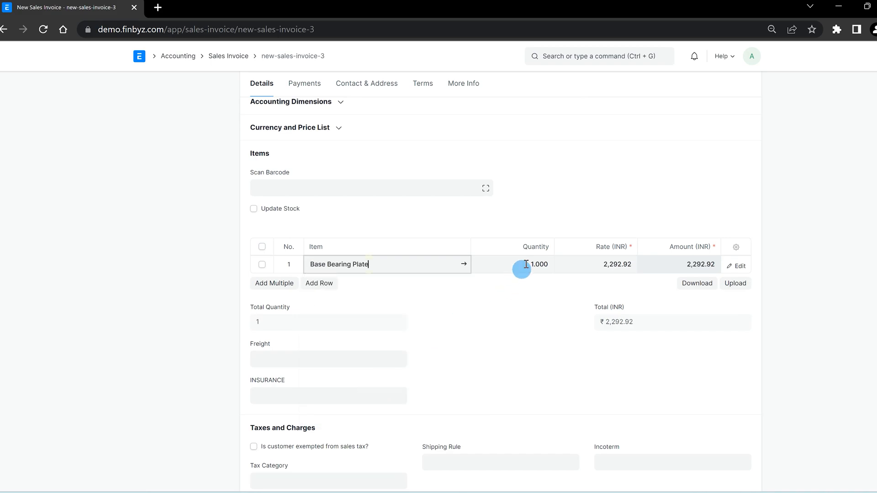
Step: Set the invoice's taxes template, save it as draft SINV-23-00006, and return to the list
{"action": "scroll", "scroll_direction": "down", "scroll_amount": 3}
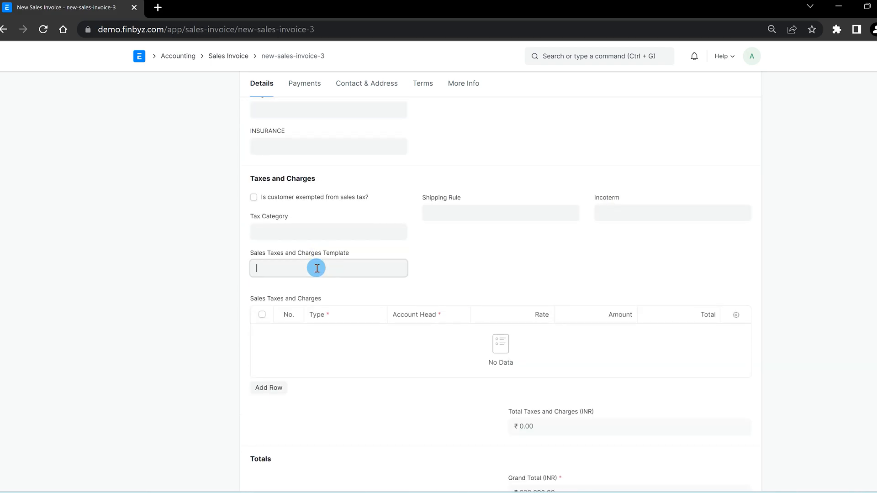
{"action": "left_click", "coordinate": [329, 268]}
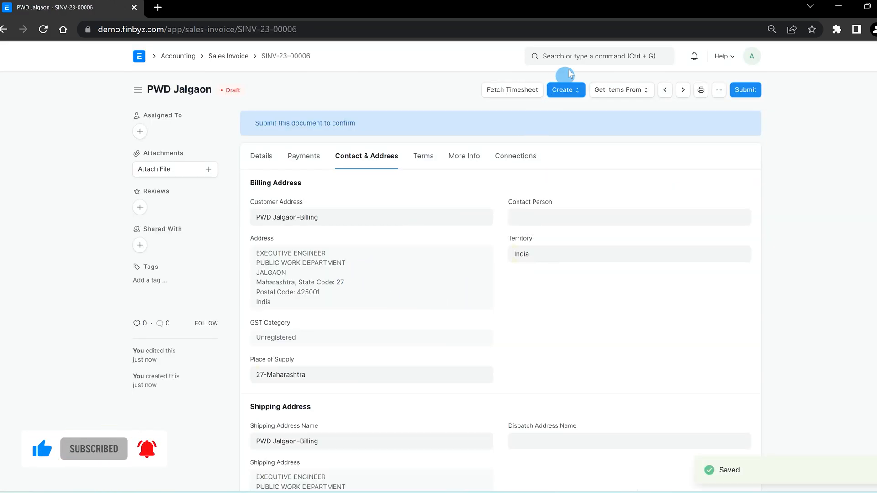
{"action": "type", "text": "cust"}
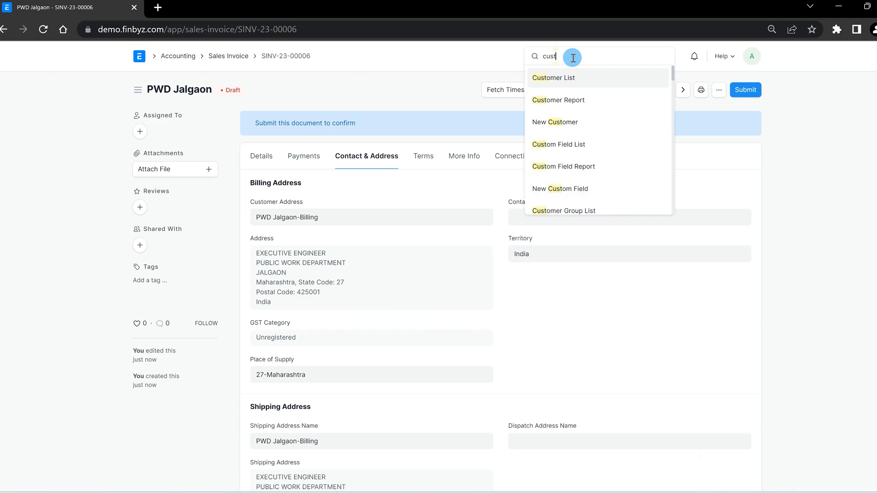
{"action": "left_click", "coordinate": [553, 77]}
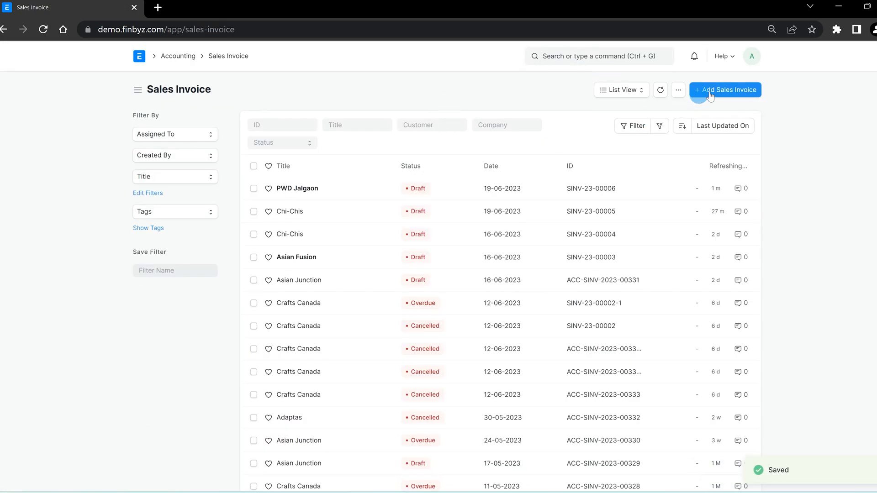
Step: Create draft invoice SINV-23-00007 with Base Plate for PWD Jalgaon, then search 'purchase tax'
{"action": "left_click", "coordinate": [725, 90]}
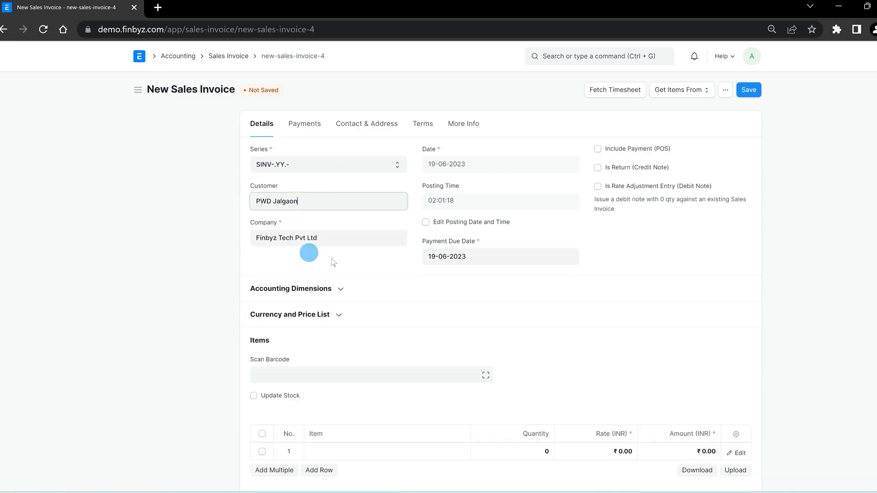
{"action": "scroll", "scroll_direction": "down", "scroll_amount": 3}
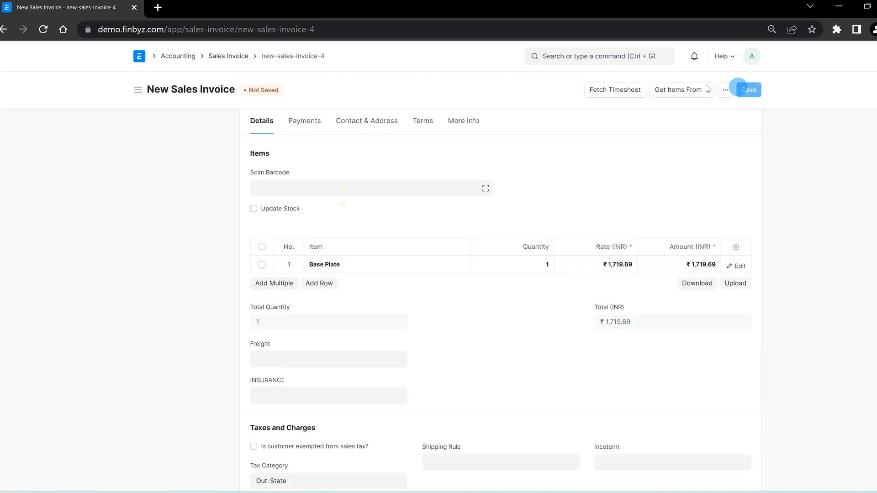
{"action": "type", "text": "purchase tax"}
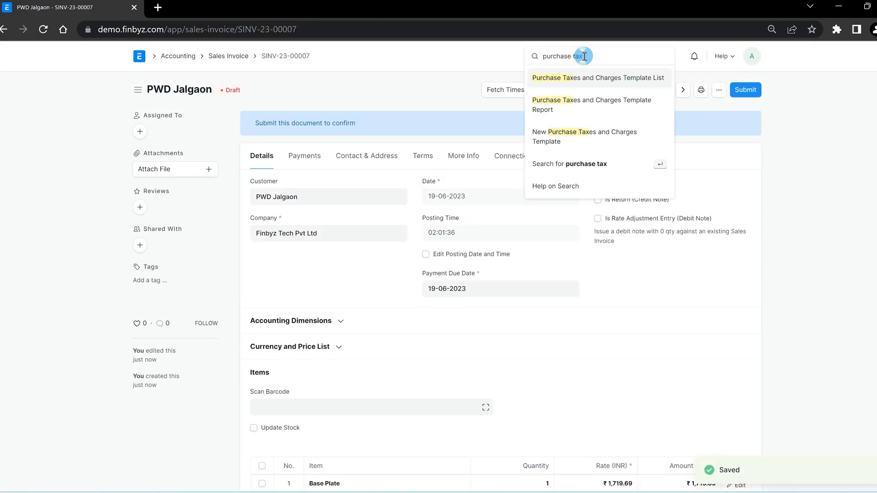
Step: Review the Input GST Out-state purchase template for Finbyz Tech, then reach the Tax Rule list
{"action": "left_click", "coordinate": [598, 78]}
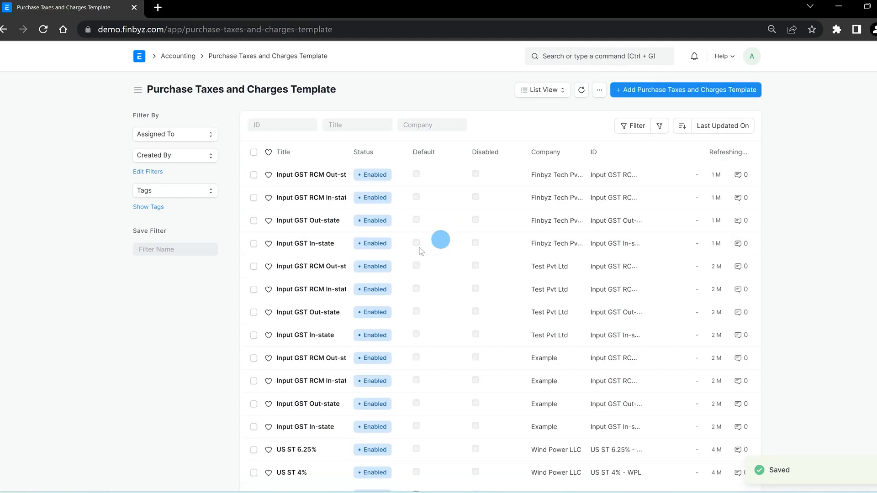
{"action": "left_click", "coordinate": [307, 219]}
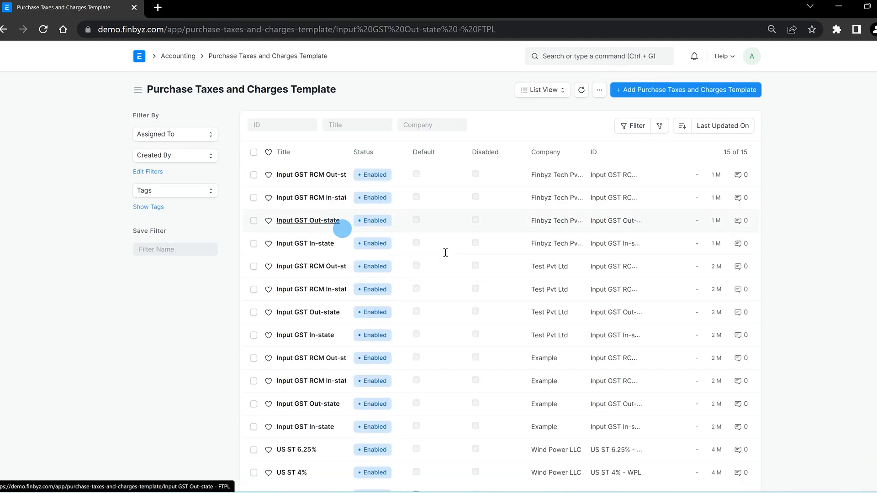
{"action": "left_click", "coordinate": [307, 220]}
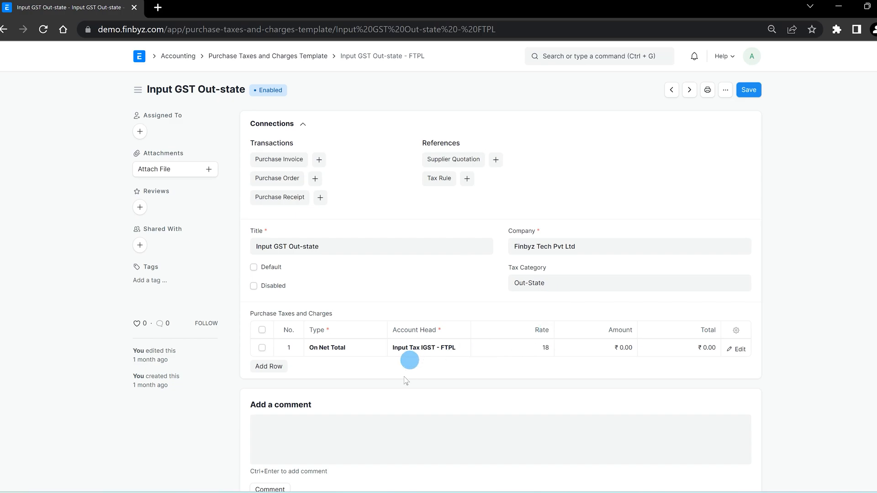
{"action": "mouse_move", "coordinate": [570, 233]}
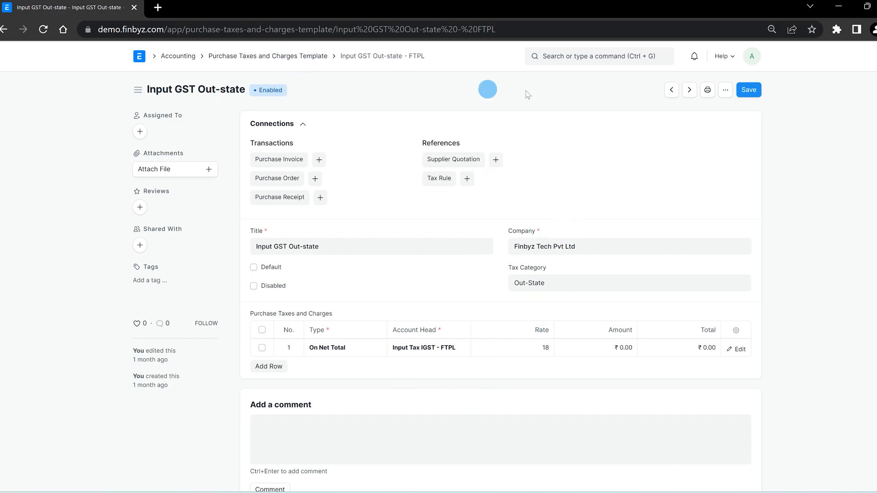
{"action": "left_click", "coordinate": [599, 56]}
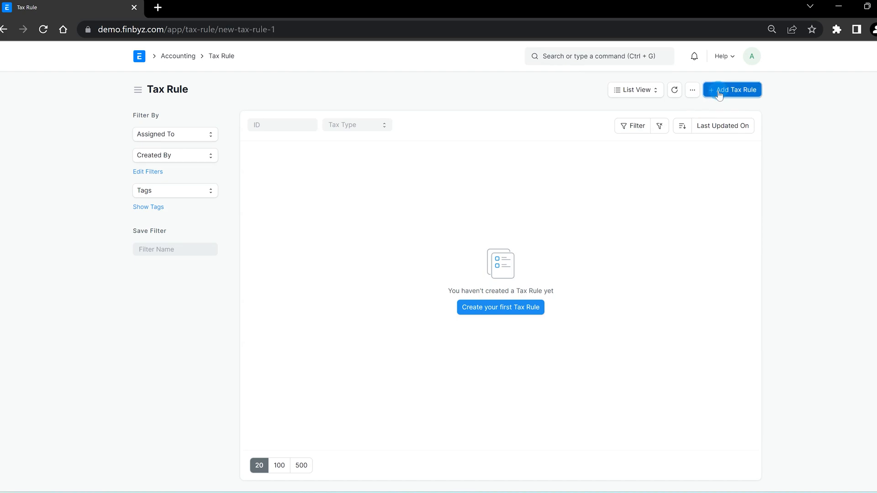
Step: Create a tax rule: Export IGST template, Overseas Customer group, no shipping country, category Overseas
{"action": "left_click", "coordinate": [732, 90]}
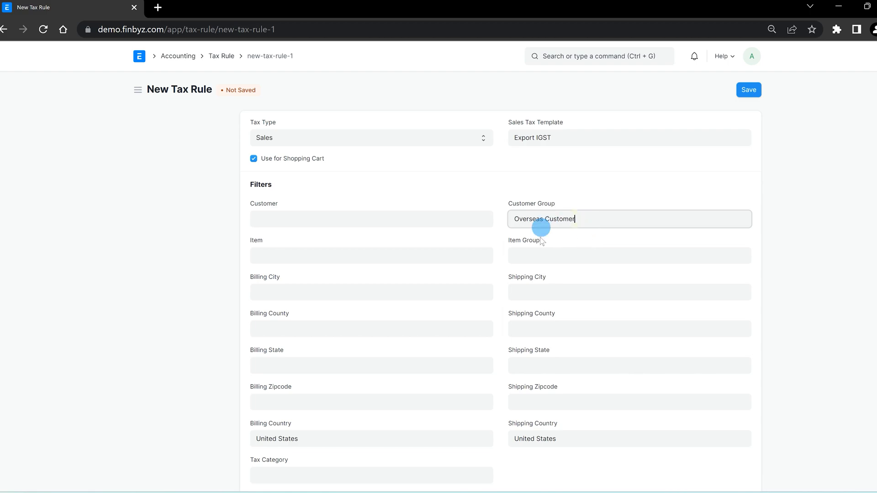
{"action": "scroll", "scroll_direction": "down", "scroll_amount": 3}
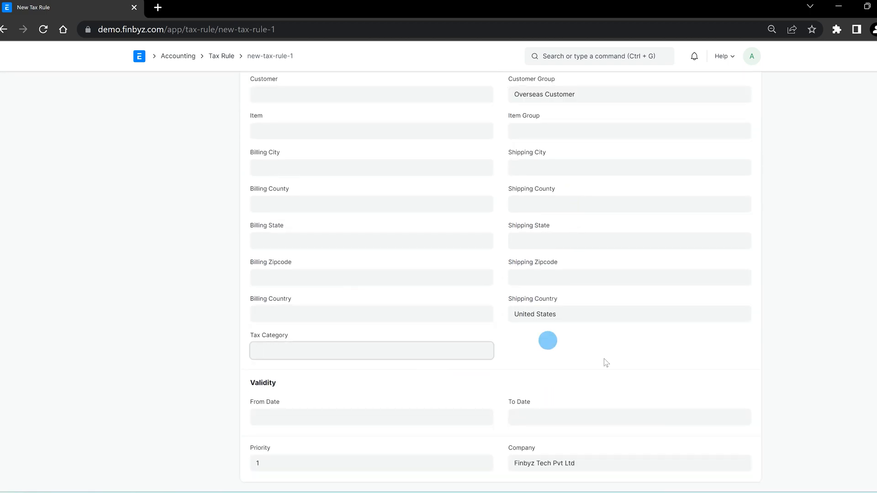
{"action": "left_click", "coordinate": [629, 314]}
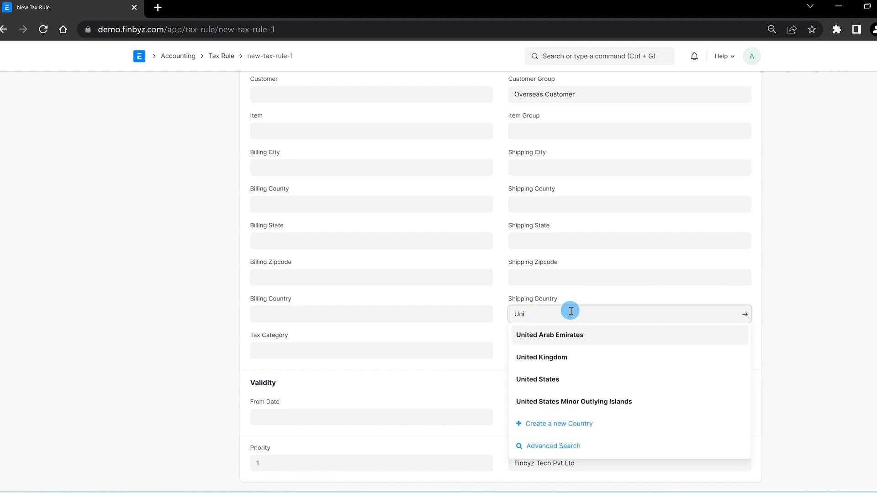
{"action": "left_click", "coordinate": [371, 351]}
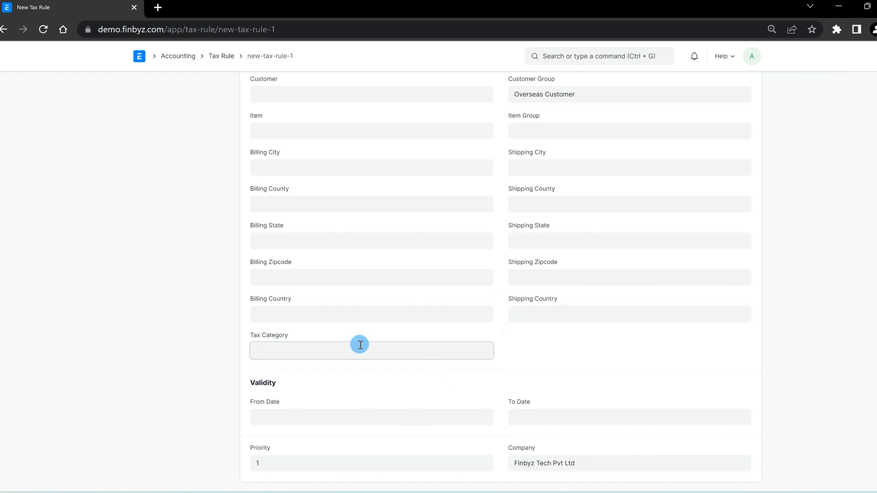
{"action": "type", "text": "Overseas"}
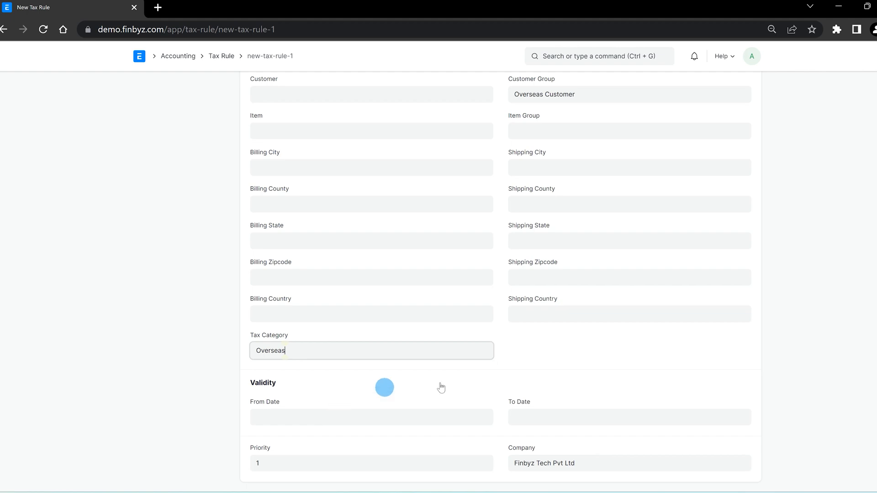
Step: Set validity 01-06-2023 to 21-06-2023 and save the rule as ACC-TAX-RULE-2023-00001
{"action": "left_click", "coordinate": [371, 417]}
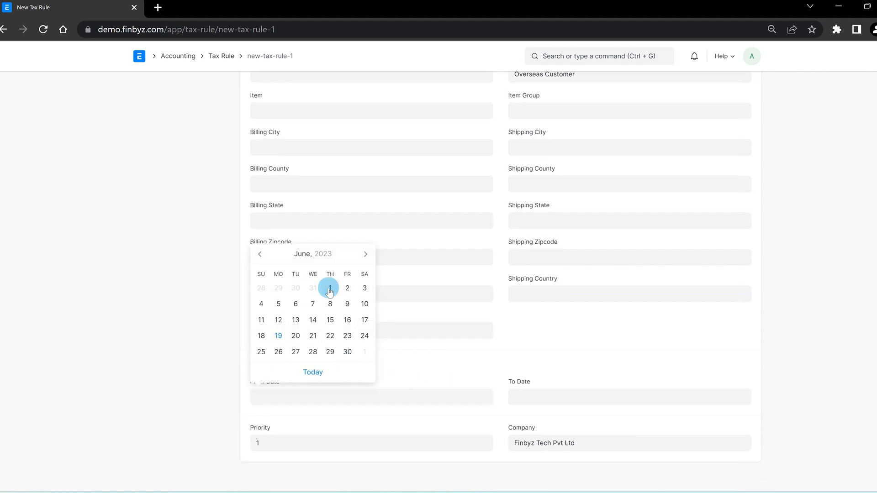
{"action": "left_click", "coordinate": [330, 288]}
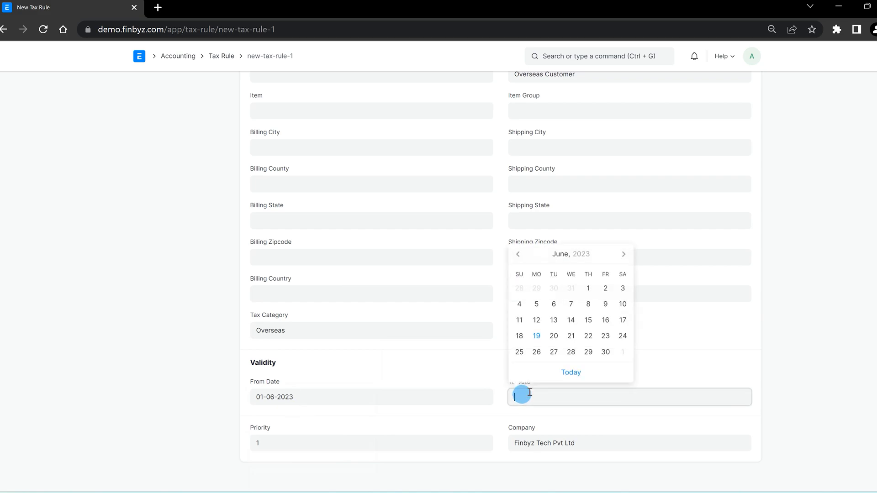
{"action": "left_click", "coordinate": [571, 335]}
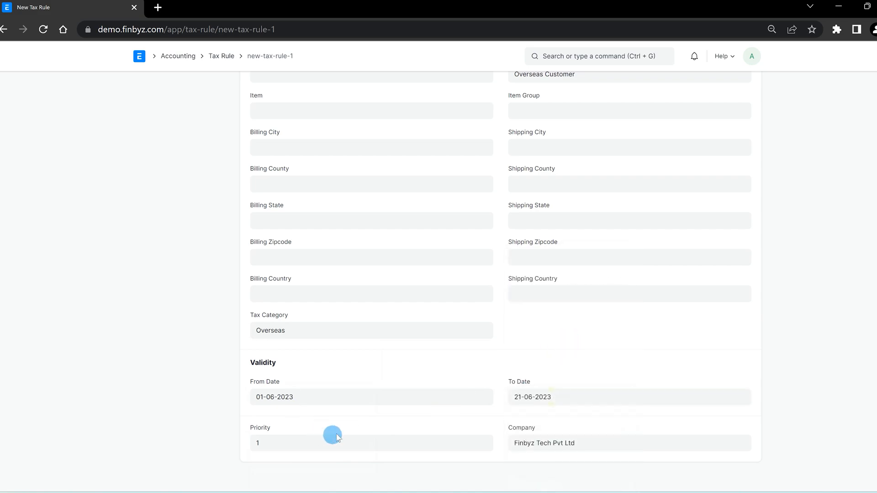
{"action": "scroll", "scroll_direction": "up", "scroll_amount": 3}
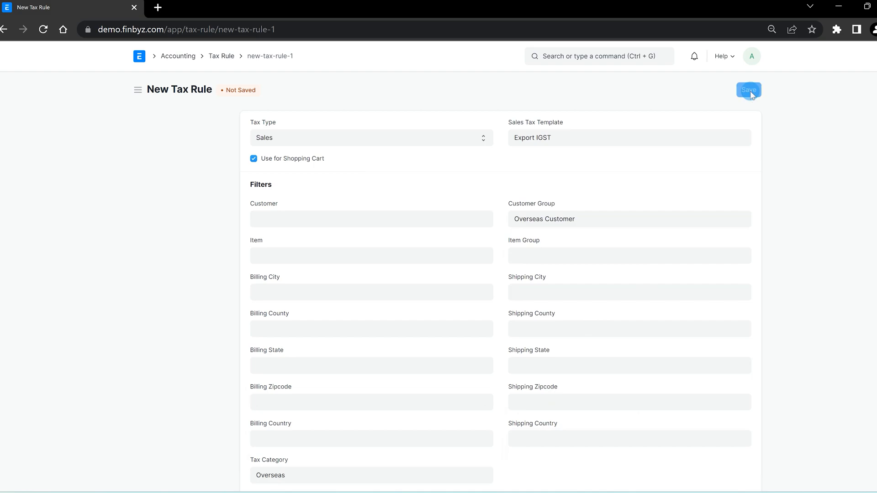
{"action": "left_click", "coordinate": [749, 90]}
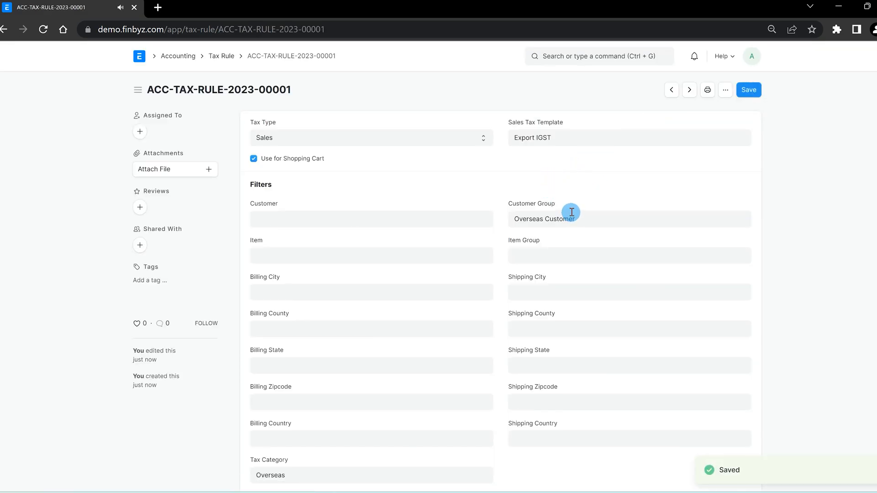
{"action": "mouse_move", "coordinate": [442, 253]}
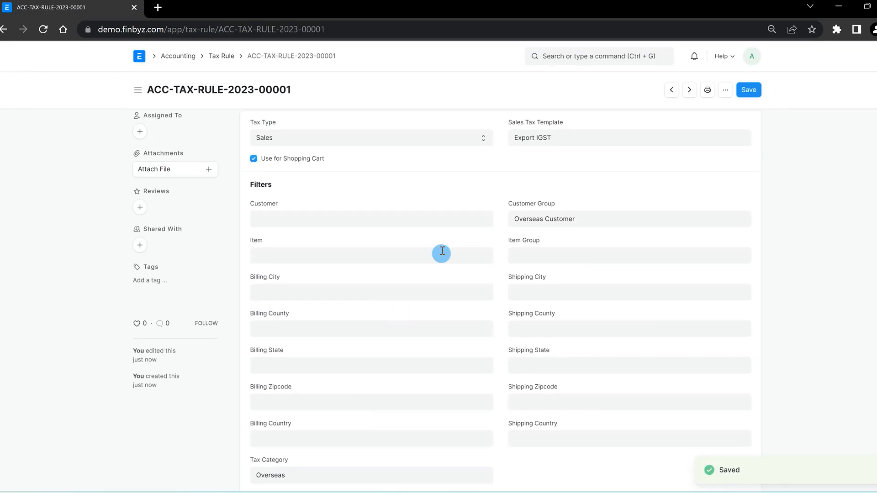